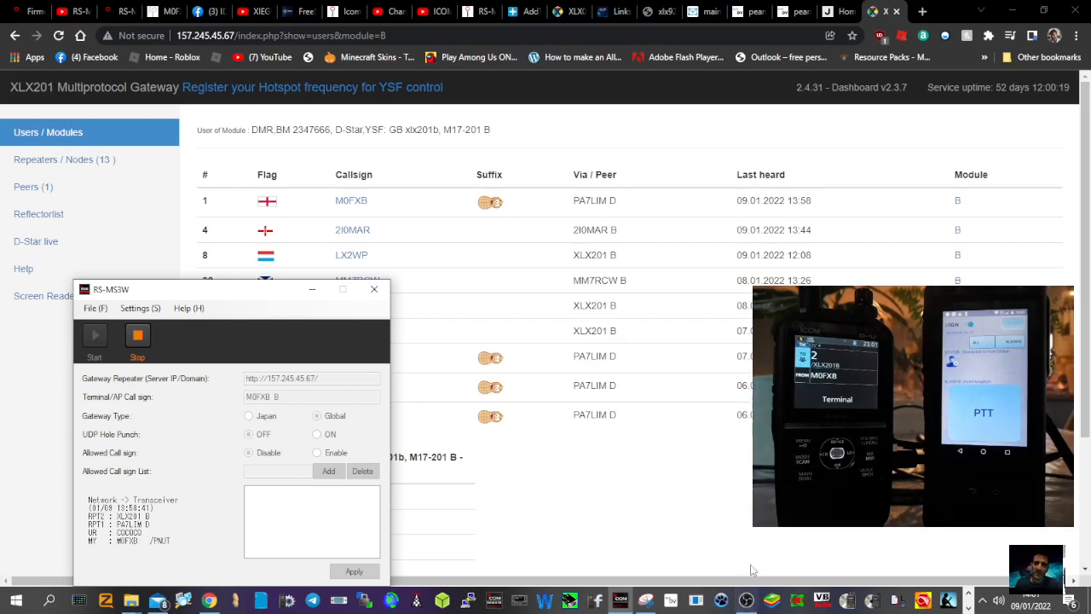
{"action": "mouse_move", "coordinate": [256, 322]}
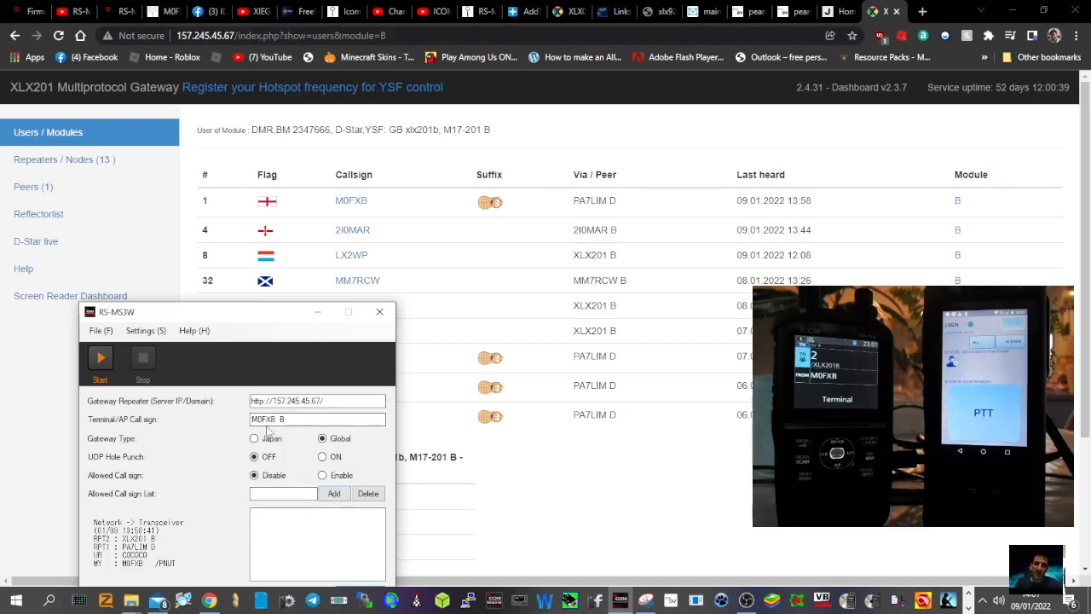
- Stop the RS-MS3W gateway so its server and call sign fields become editable
{"action": "left_click", "coordinate": [317, 419]}
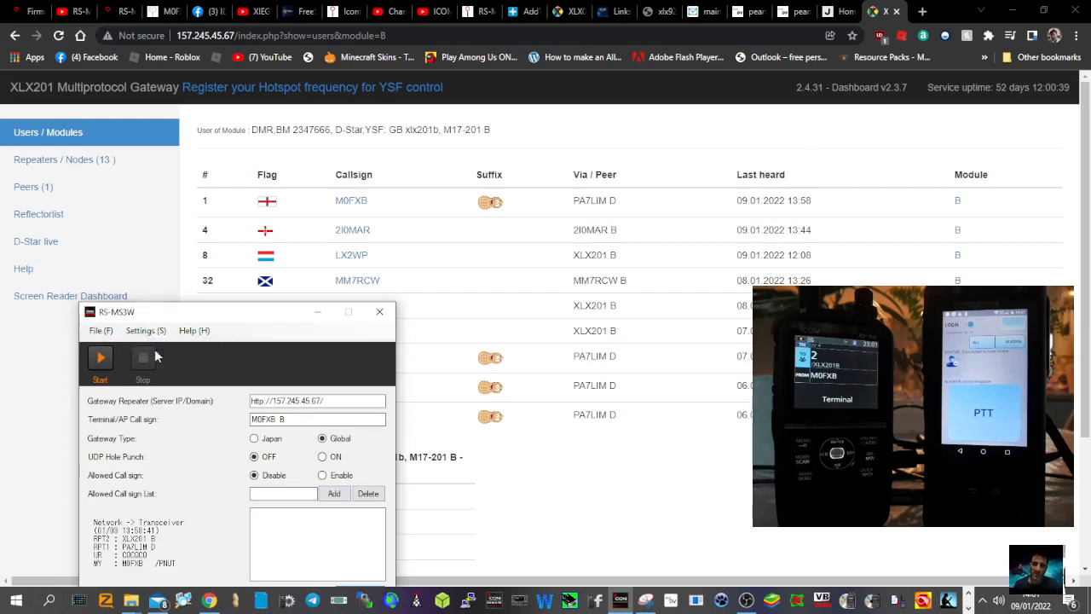
- Find COM6 under Ports in Device Manager and set it as RS-MS3W's COM port
{"action": "right_click", "coordinate": [10, 602]}
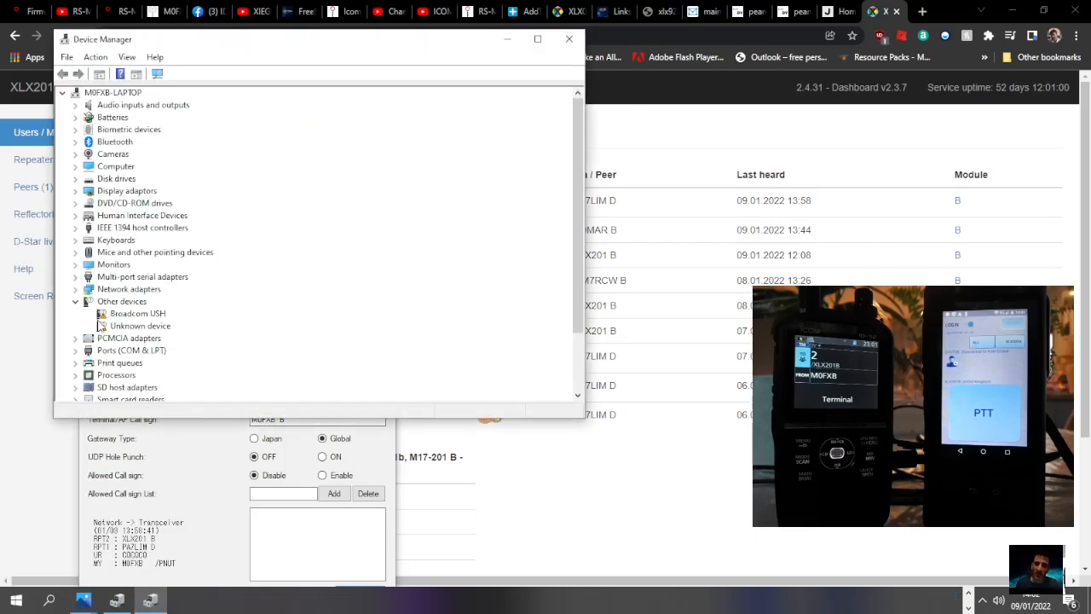
{"action": "left_click", "coordinate": [76, 349]}
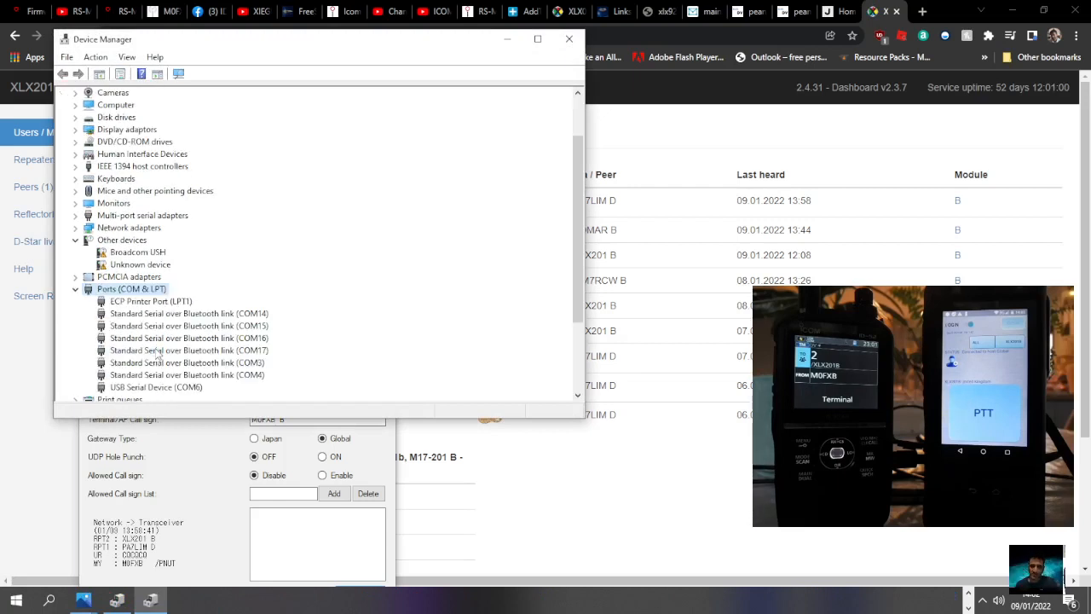
{"action": "mouse_move", "coordinate": [187, 398]}
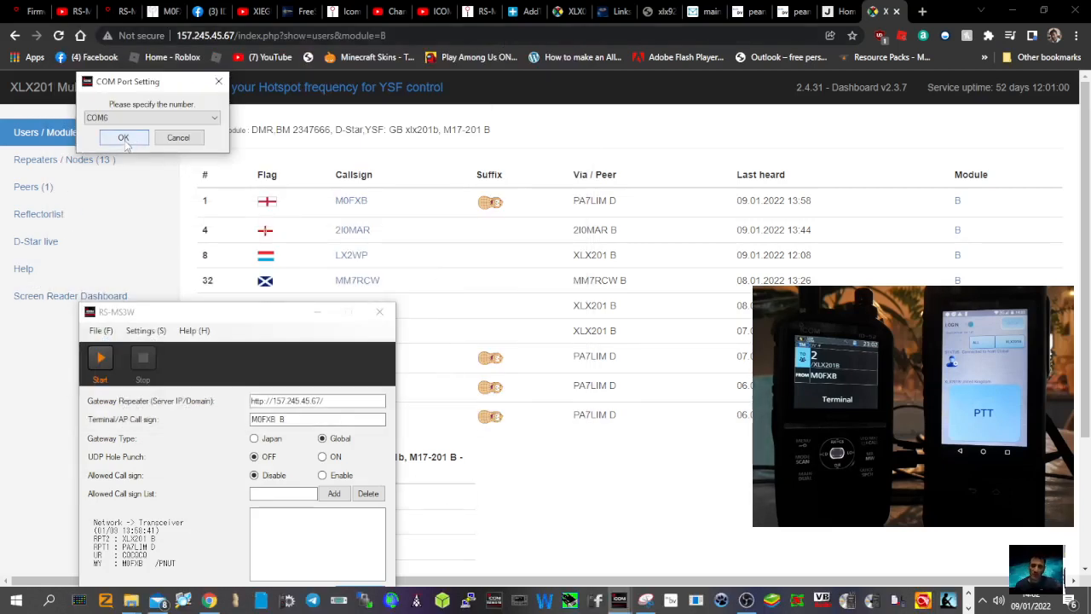
{"action": "left_click", "coordinate": [122, 138]}
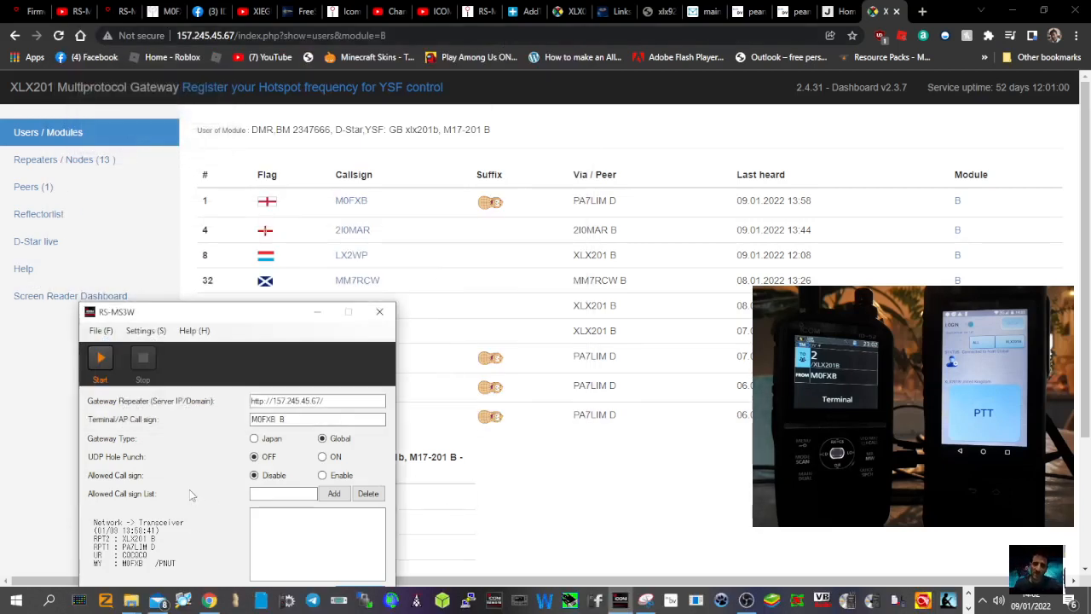
{"action": "mouse_move", "coordinate": [177, 406]}
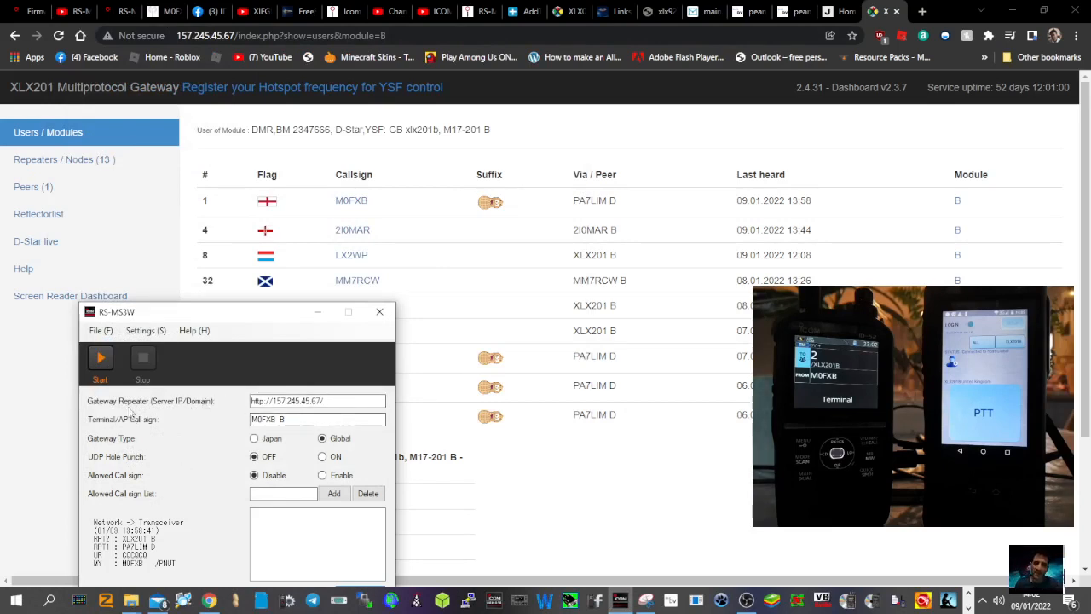
- Restart the RS-MS3W gateway on COM6 and move its window left
{"action": "left_click", "coordinate": [100, 357]}
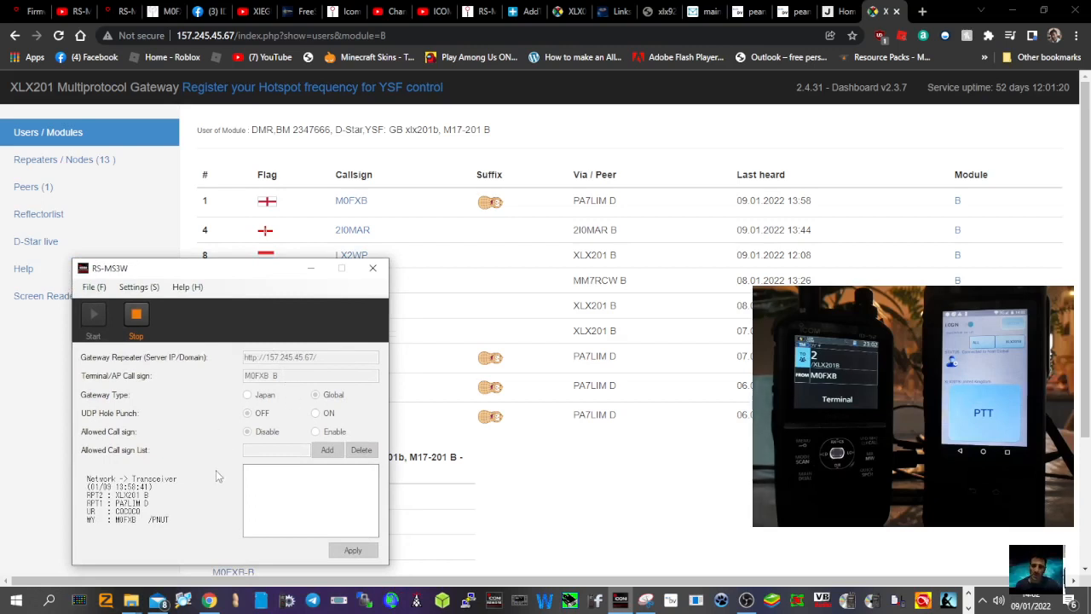
{"action": "mouse_move", "coordinate": [194, 430]}
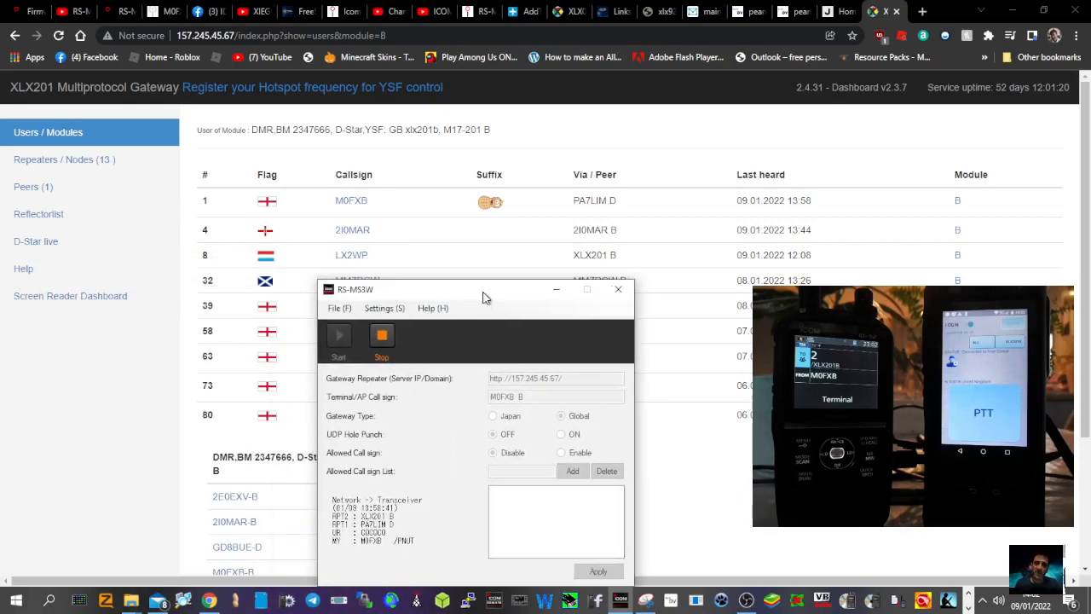
{"action": "left_click_drag", "start_coordinate": [483, 289], "coordinate": [301, 284]}
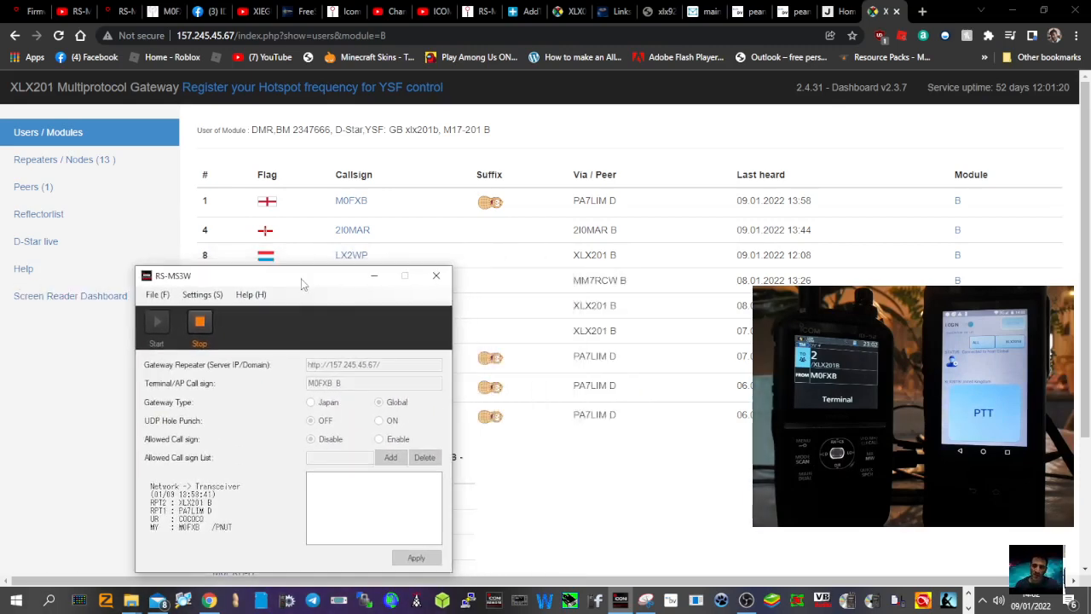
{"action": "mouse_move", "coordinate": [284, 253]}
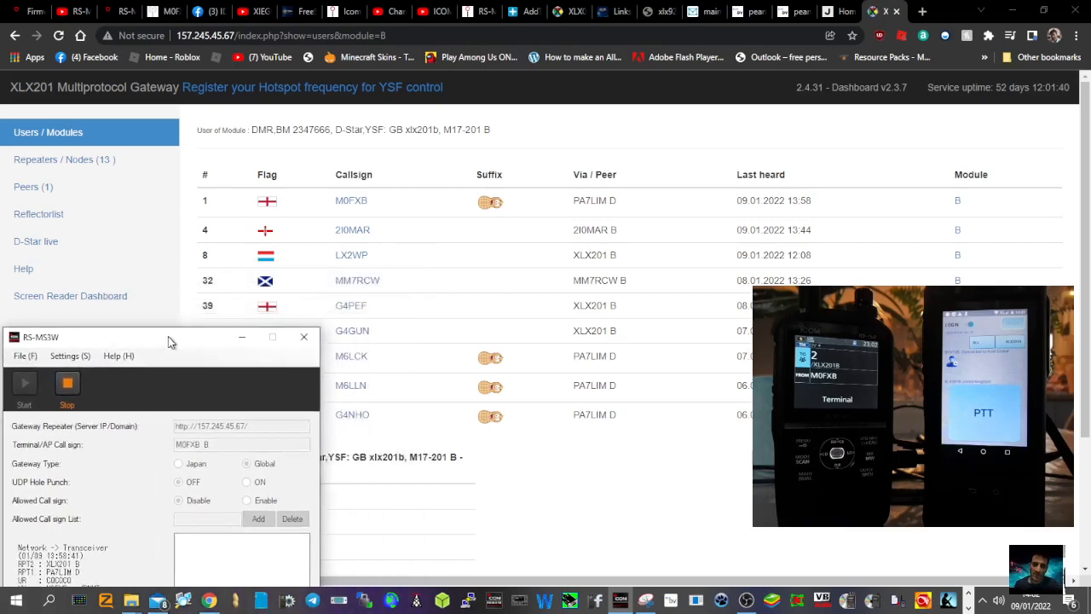
- Move the RS-MS3W window aside while the ID-52 transmission is relayed to the network
{"action": "left_click_drag", "start_coordinate": [171, 337], "coordinate": [592, 387]}
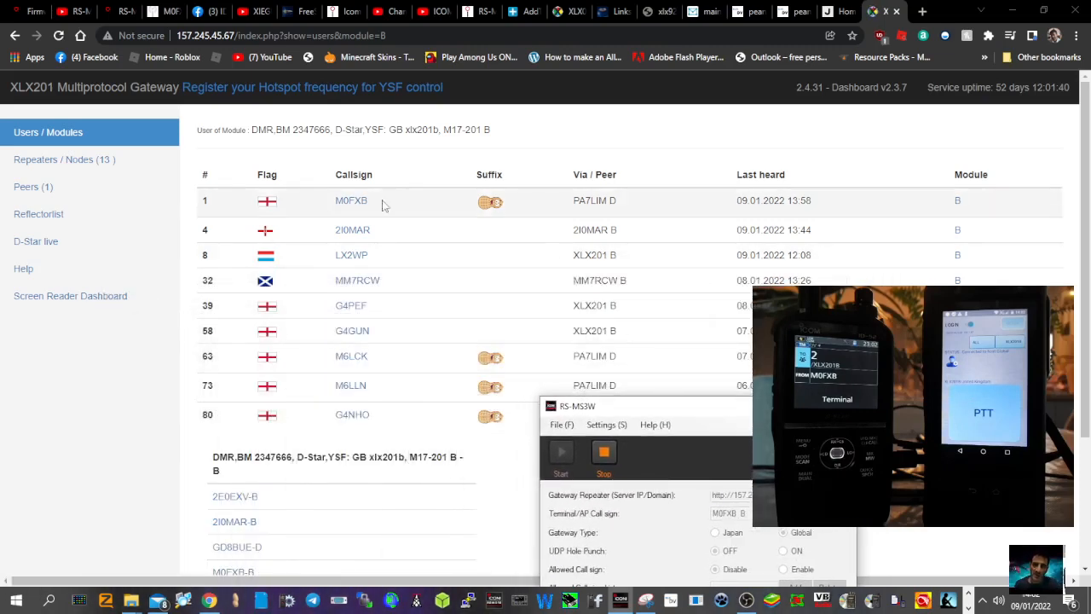
{"action": "mouse_move", "coordinate": [501, 217]}
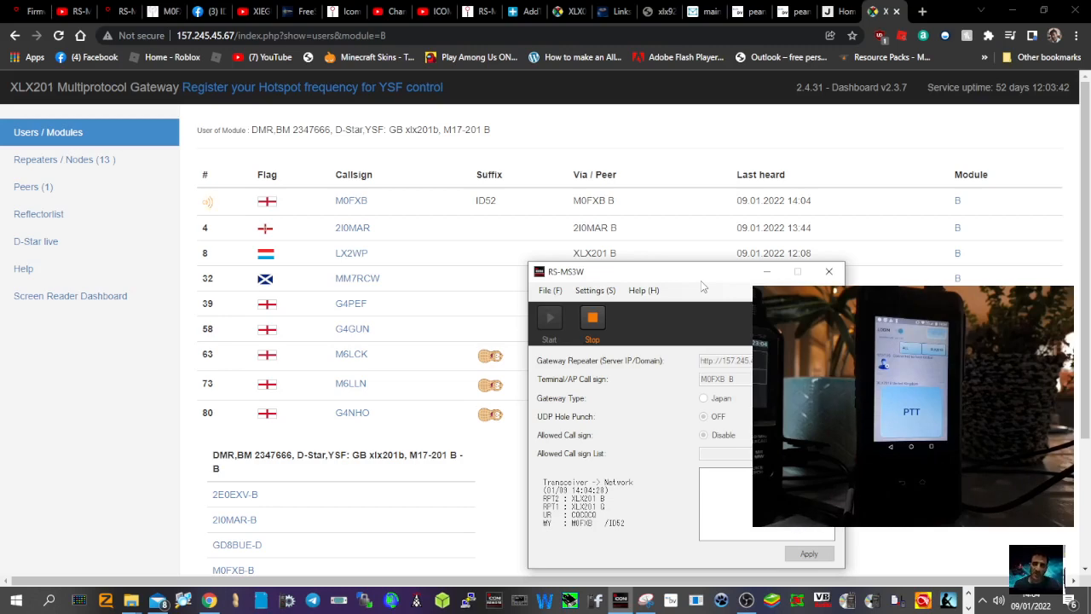
{"action": "mouse_move", "coordinate": [664, 270]}
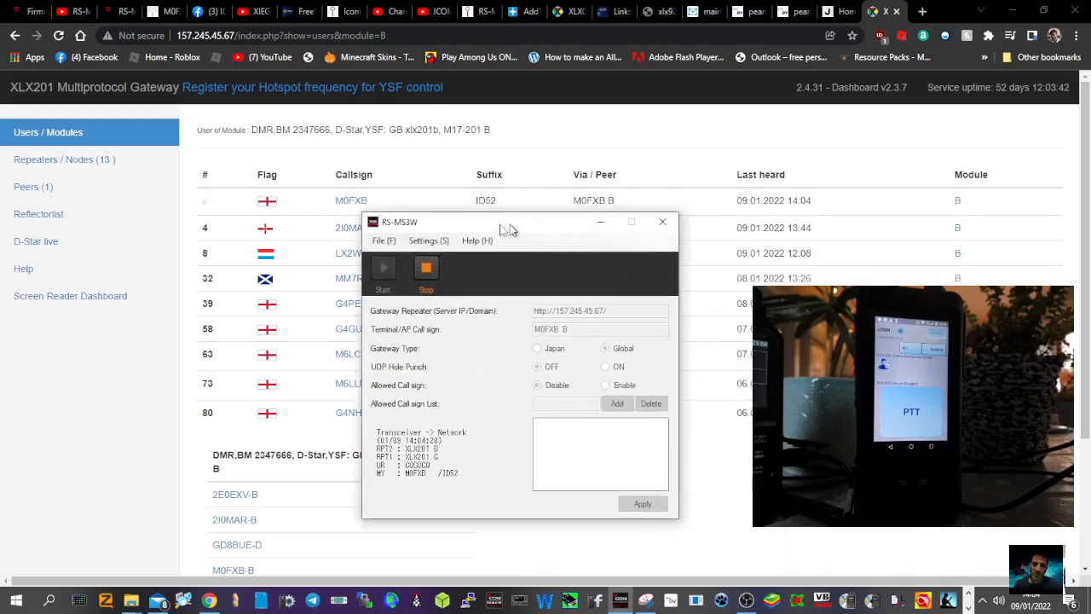
- Shift the RS-MS3W window left to reveal M0FXB /ID52 on module B
{"action": "left_click_drag", "start_coordinate": [503, 222], "coordinate": [213, 285]}
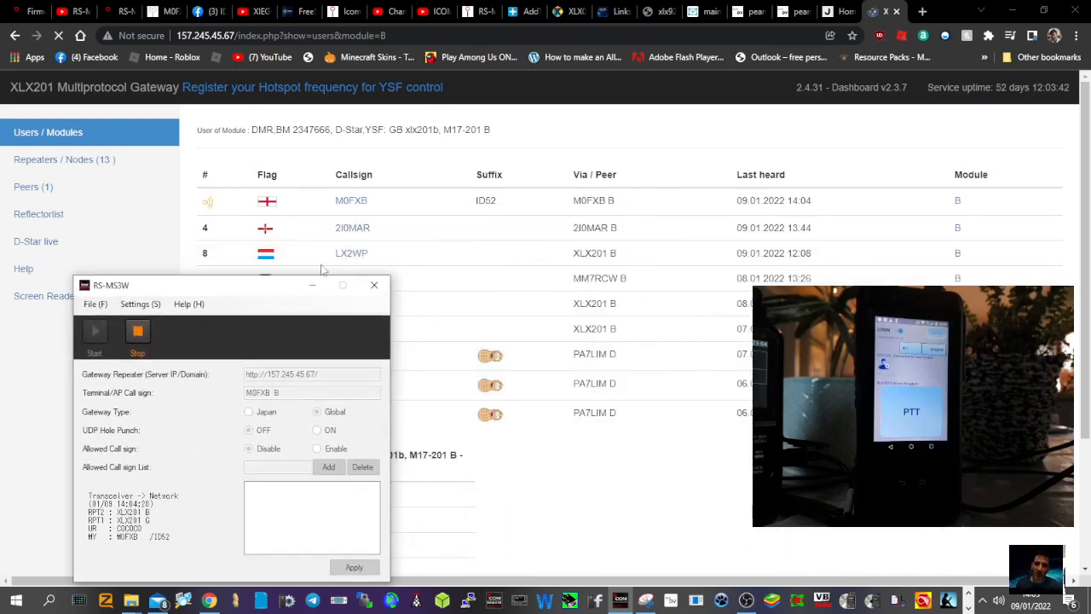
{"action": "left_click_drag", "start_coordinate": [230, 285], "coordinate": [189, 308]}
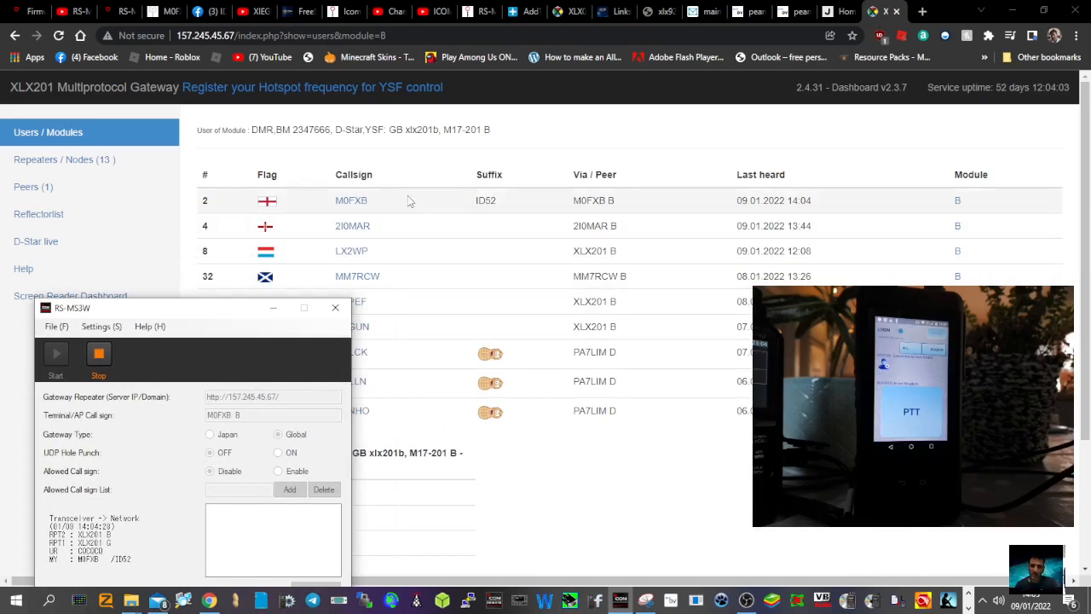
{"action": "mouse_move", "coordinate": [348, 221]}
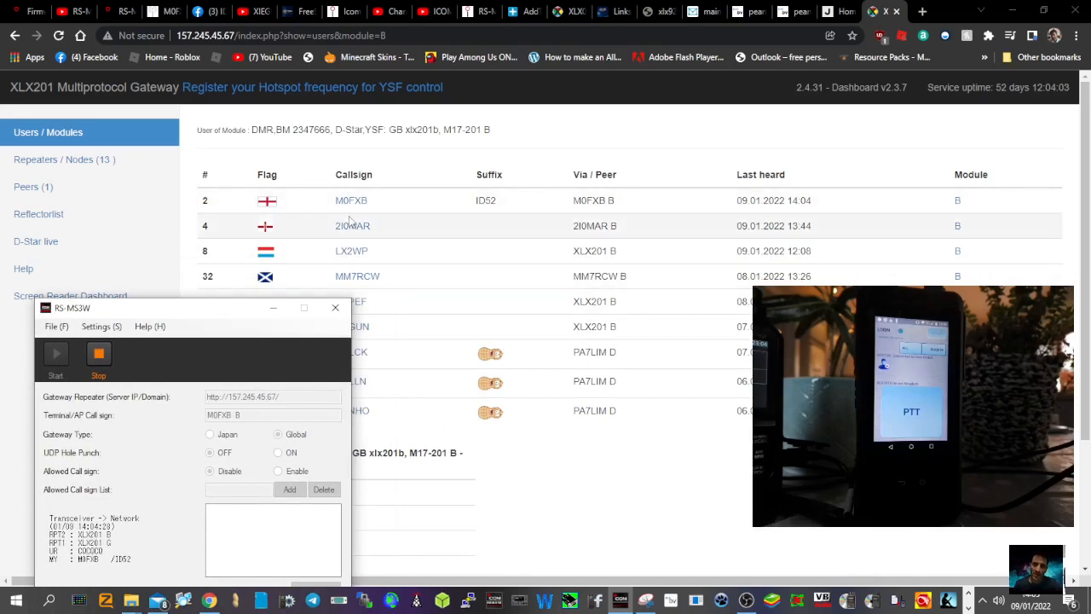
{"action": "mouse_move", "coordinate": [216, 317]}
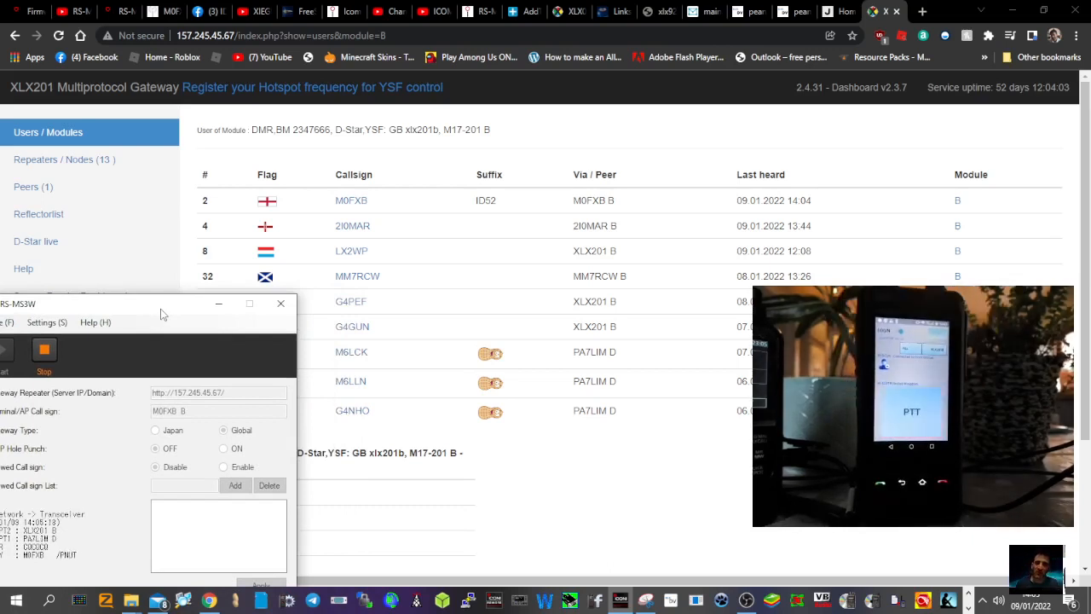
{"action": "mouse_move", "coordinate": [145, 308]}
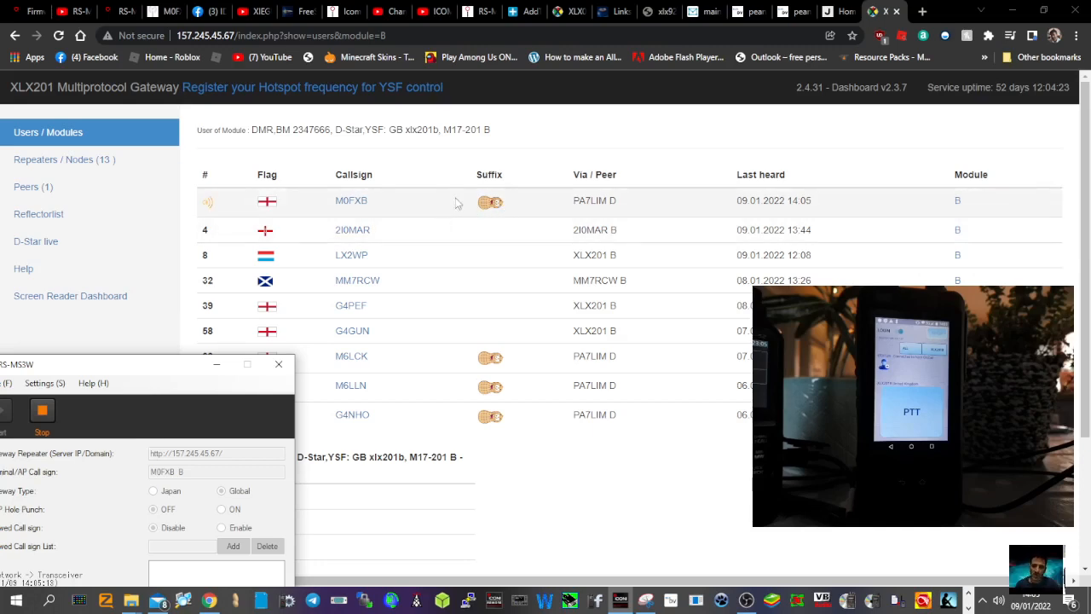
{"action": "mouse_move", "coordinate": [629, 250]}
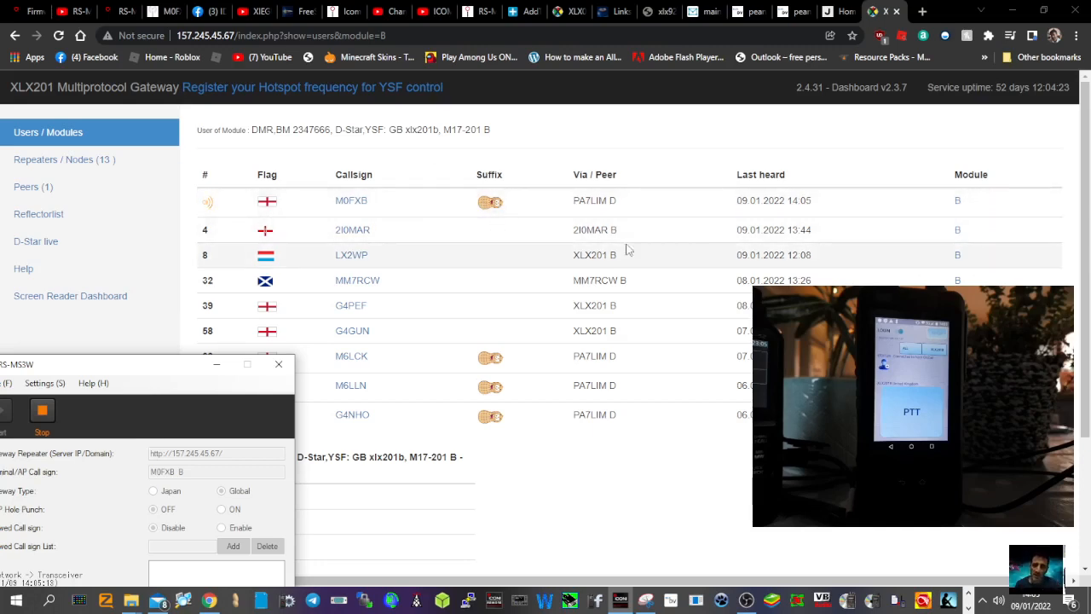
{"action": "mouse_move", "coordinate": [682, 340]}
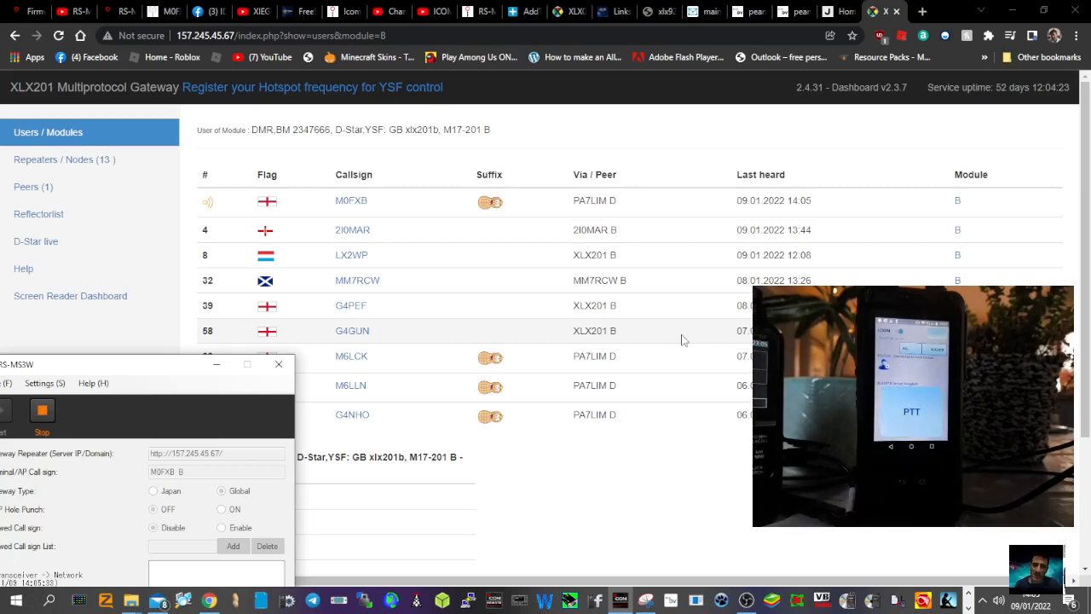
{"action": "mouse_move", "coordinate": [595, 278]}
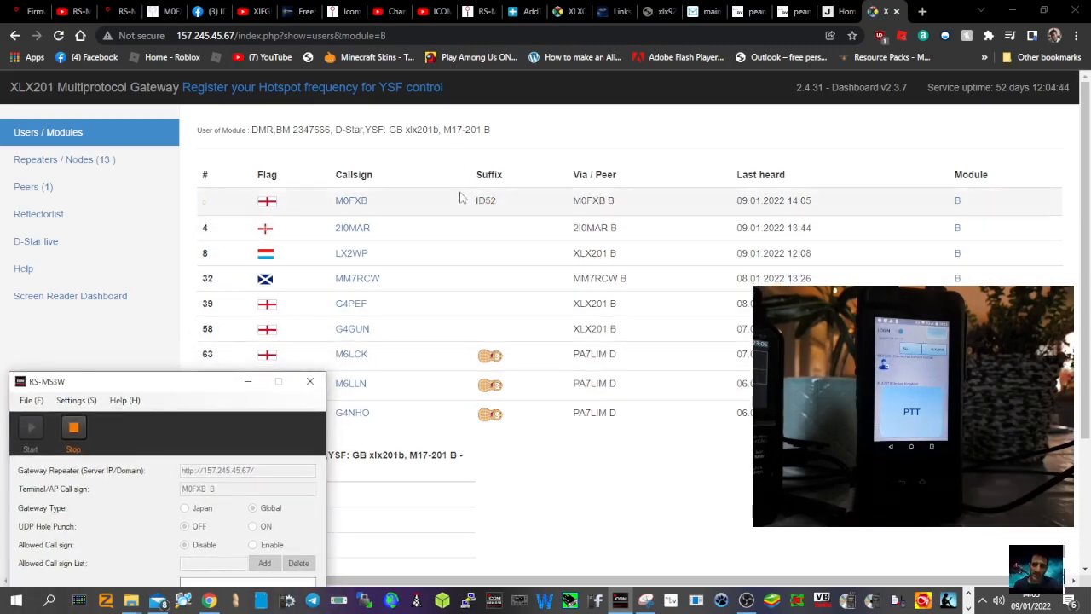
{"action": "left_click_drag", "start_coordinate": [167, 381], "coordinate": [311, 250]}
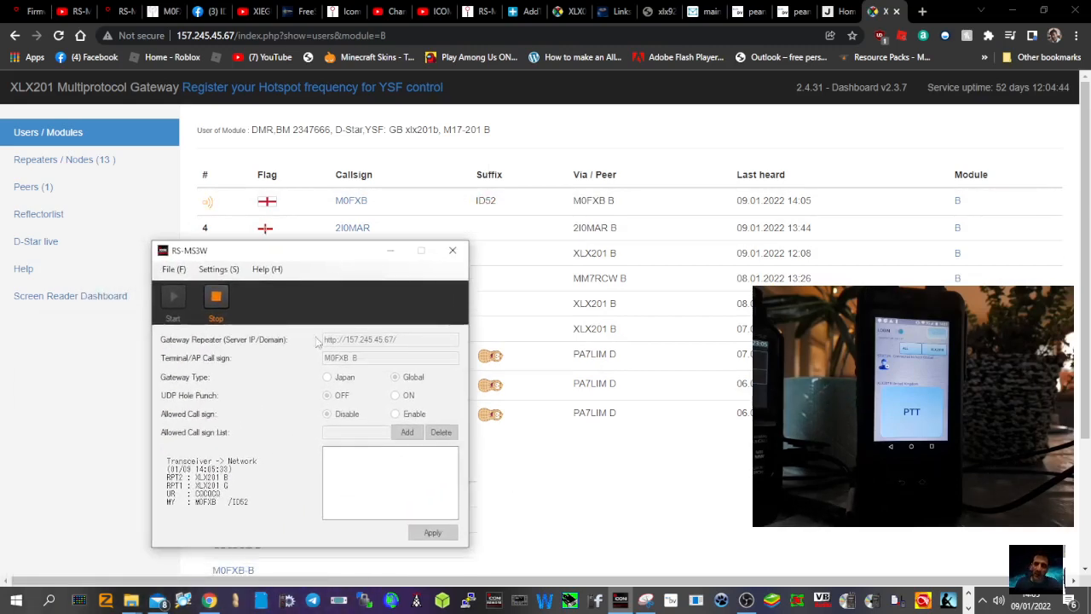
{"action": "mouse_move", "coordinate": [219, 385]}
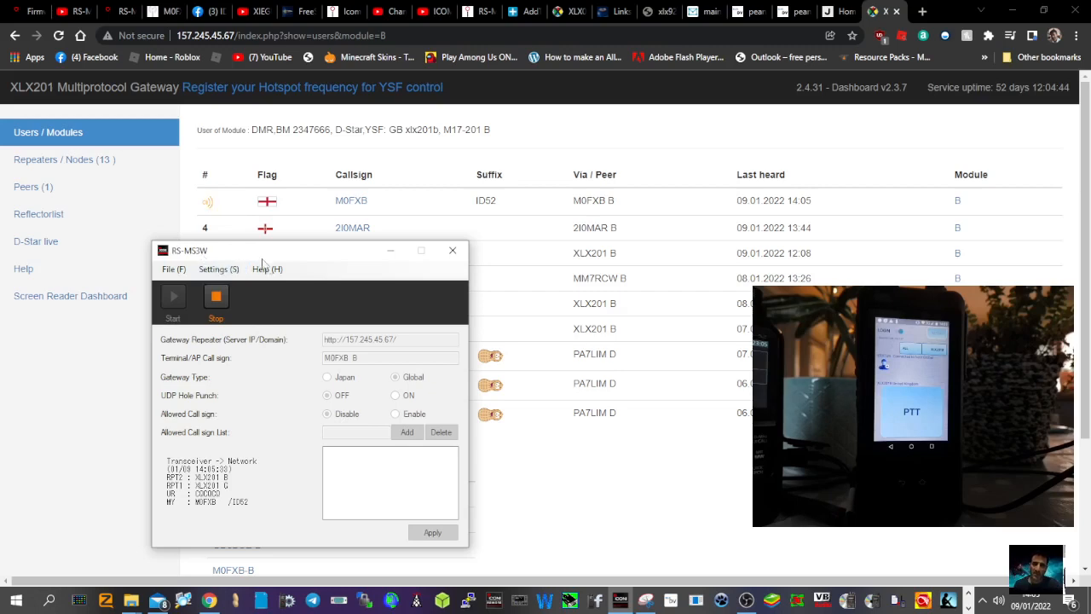
{"action": "mouse_move", "coordinate": [324, 260]}
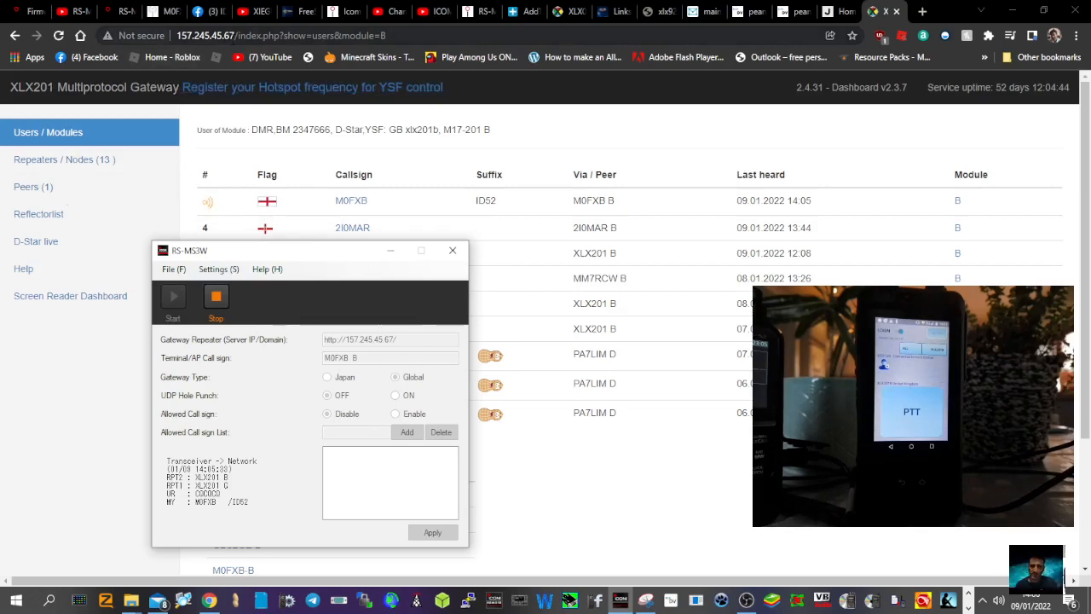
{"action": "mouse_move", "coordinate": [580, 398]}
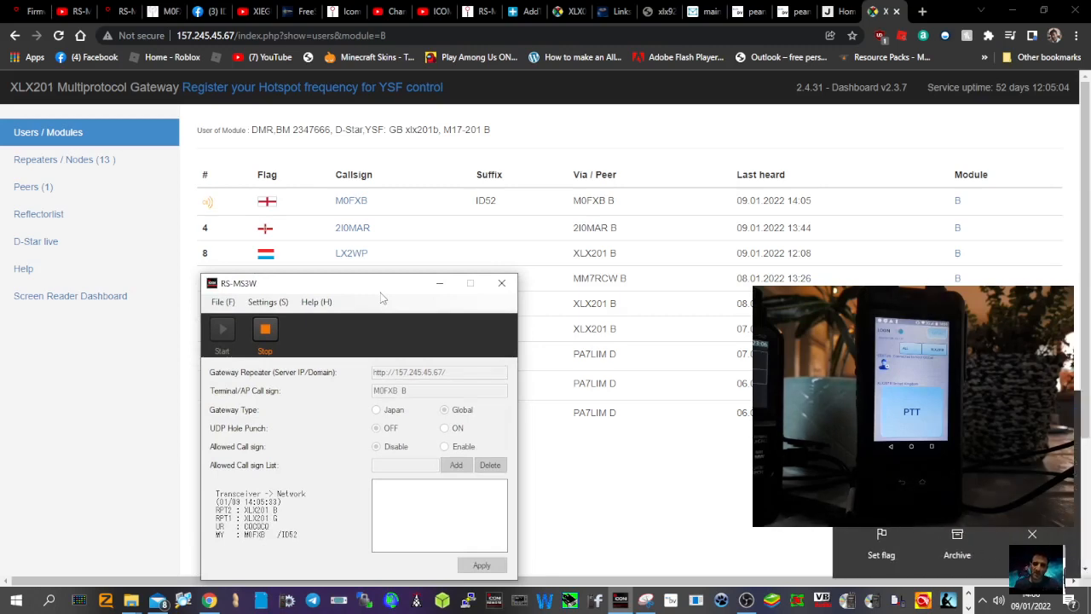
{"action": "mouse_move", "coordinate": [682, 515]}
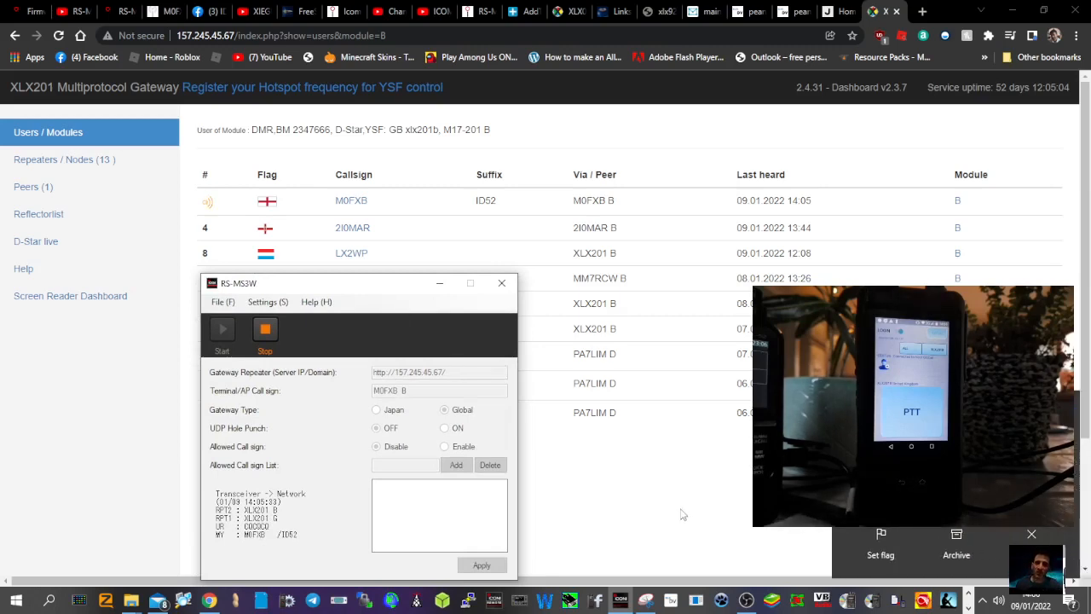